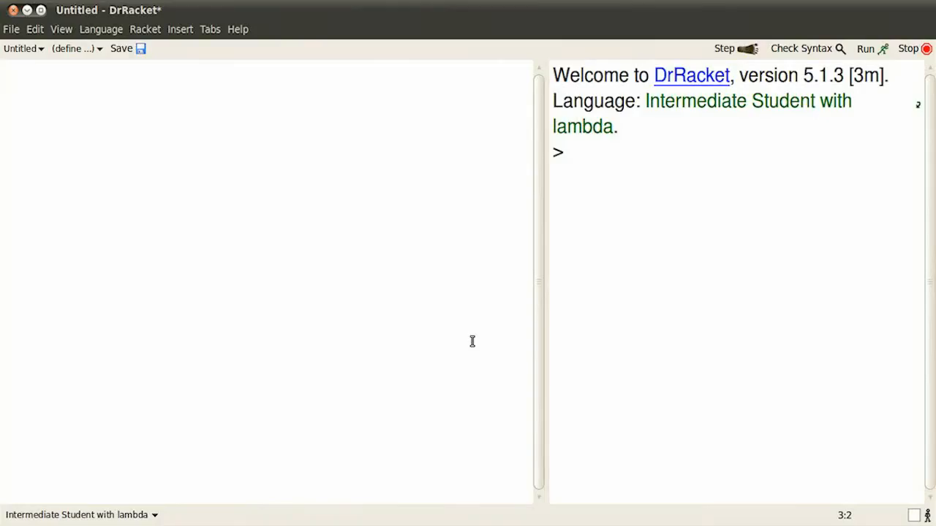
mouse_move(353, 298)
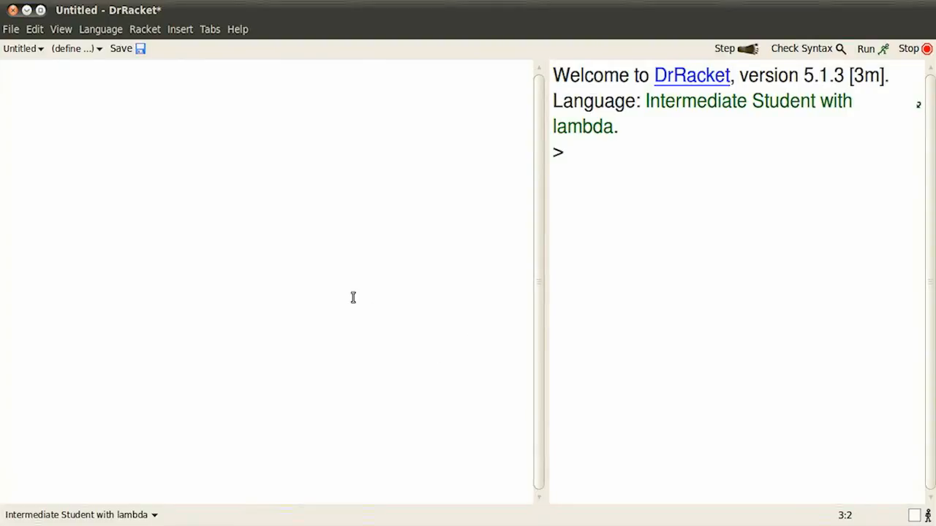
Step: Open the language chooser with Intermediate Student with lambda highlighted
left_click(100, 30)
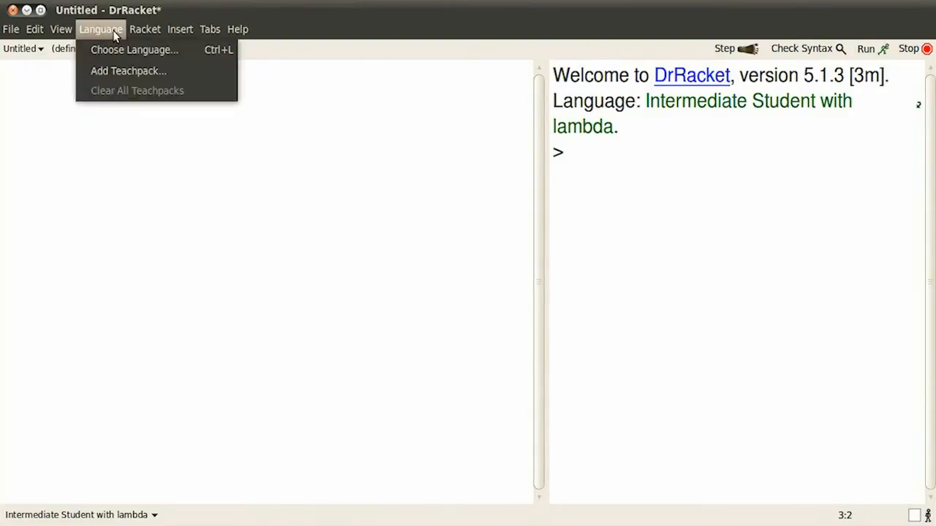
left_click(134, 50)
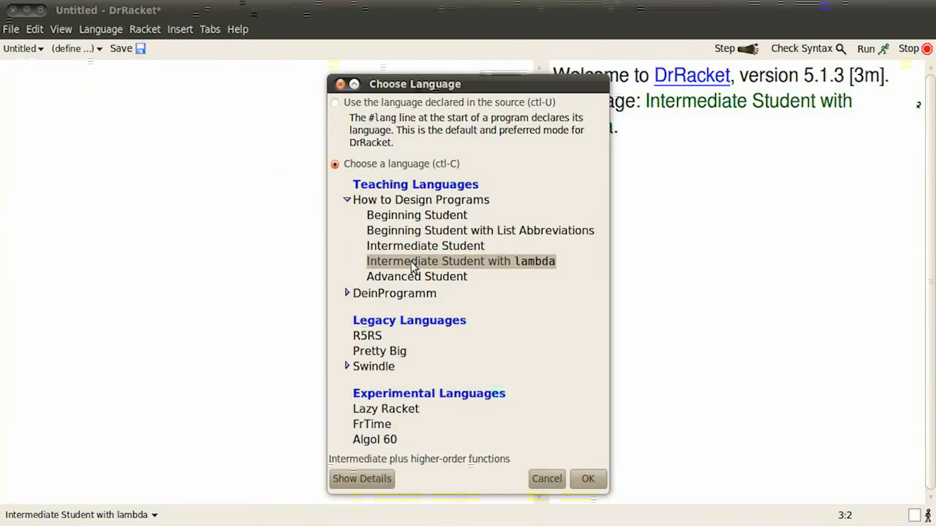
mouse_move(591, 454)
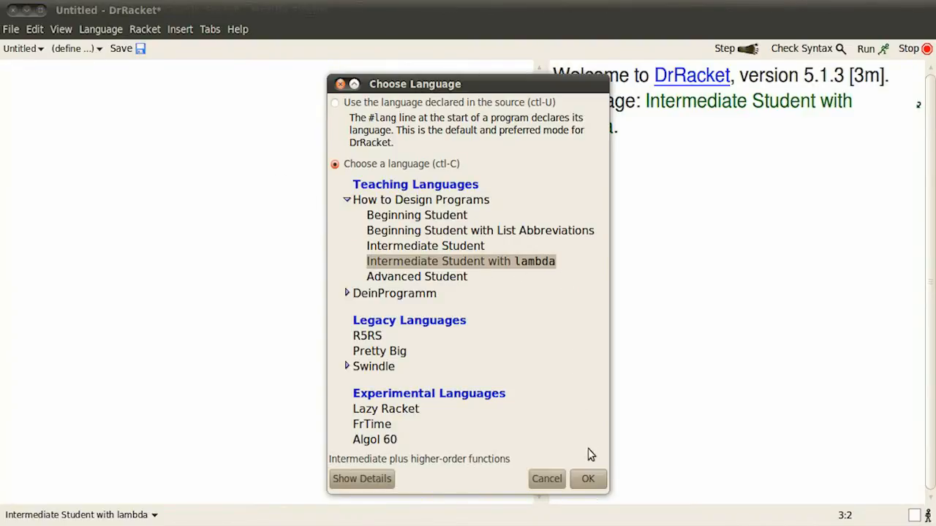
Step: Confirm Intermediate Student with lambda and run (require picturing-programs) from the definitions
left_click(587, 479)
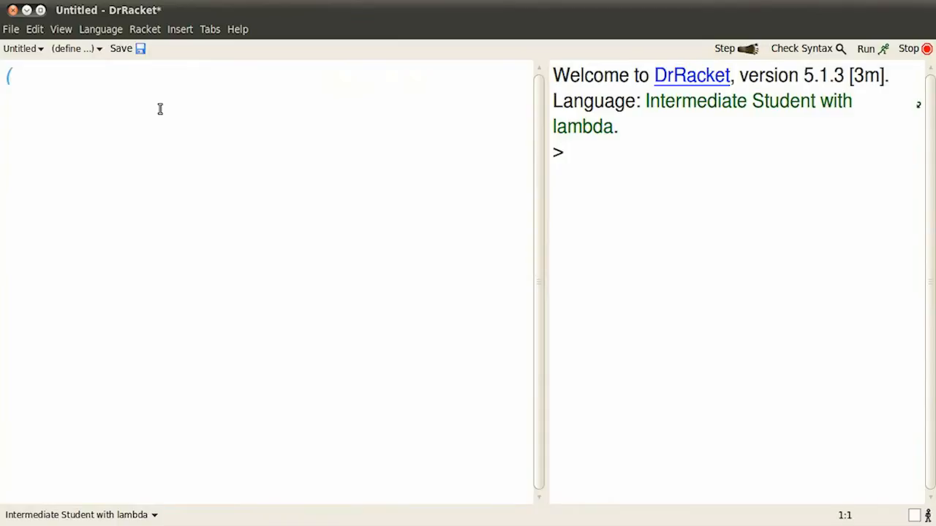
type("require pi")
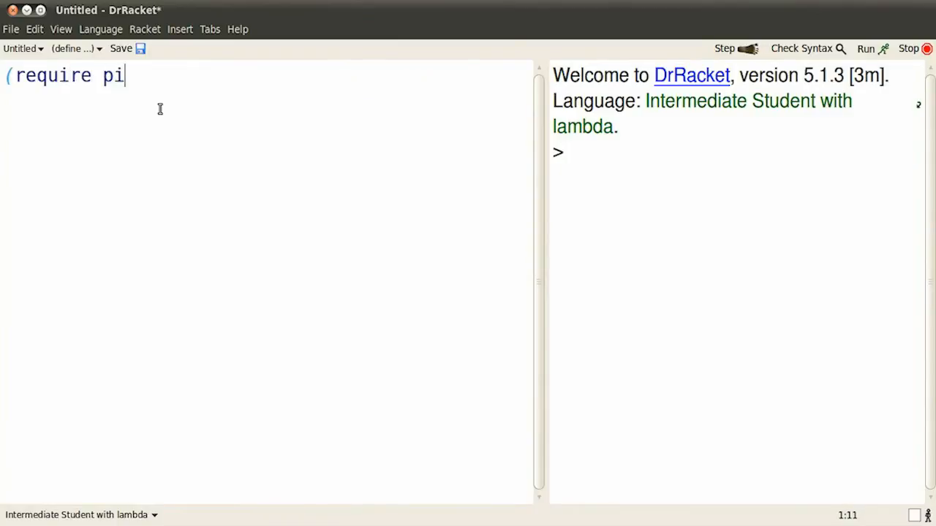
type("cturing-programs)")
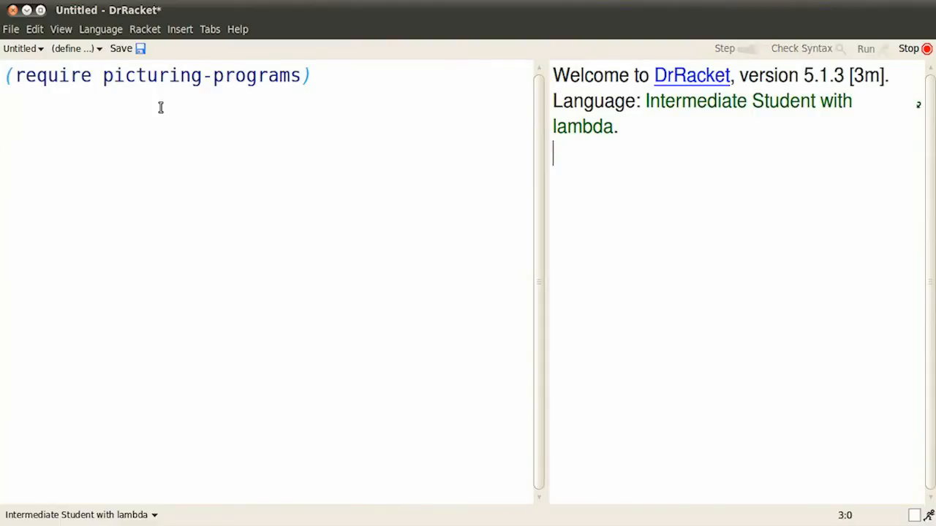
left_click(865, 49)
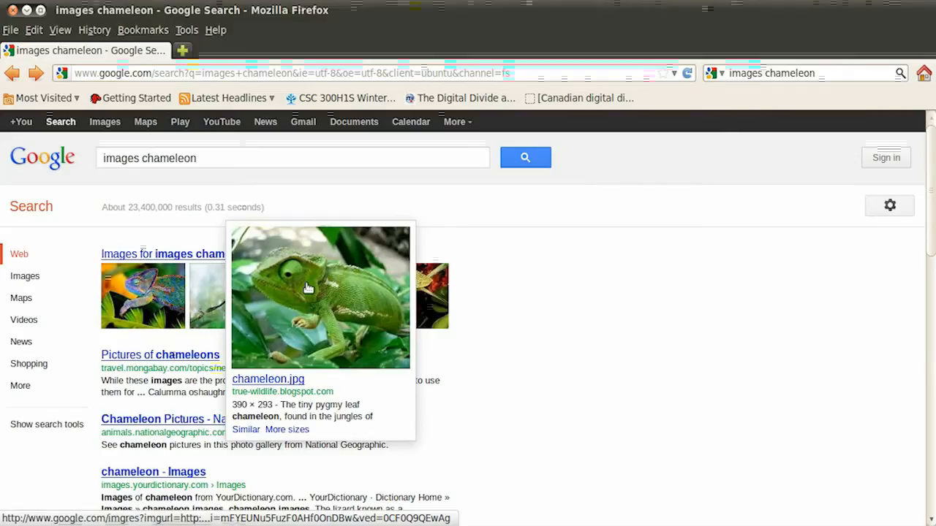
Step: Copy the chameleon photo from Firefox's Google image results
right_click(308, 288)
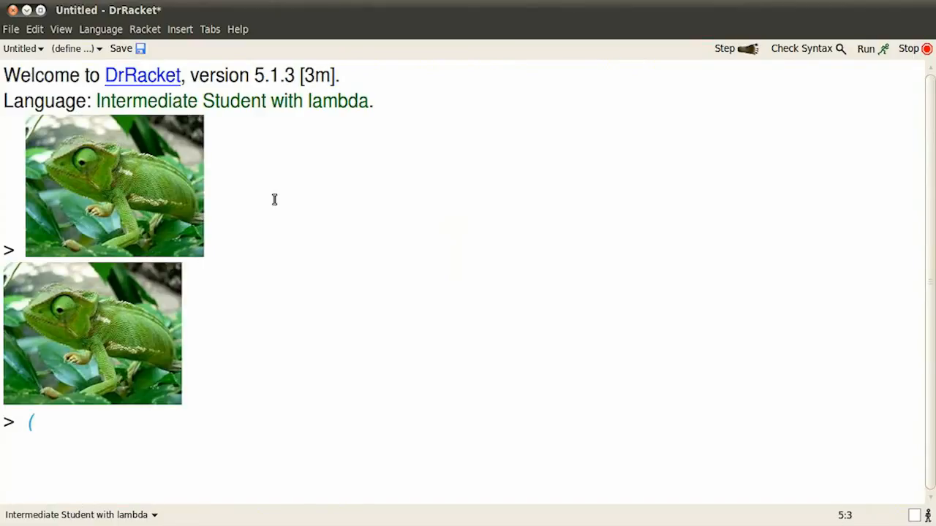
Step: Show the chameleon three across with beside and stacked three high with above
type("eside )")
type("(")
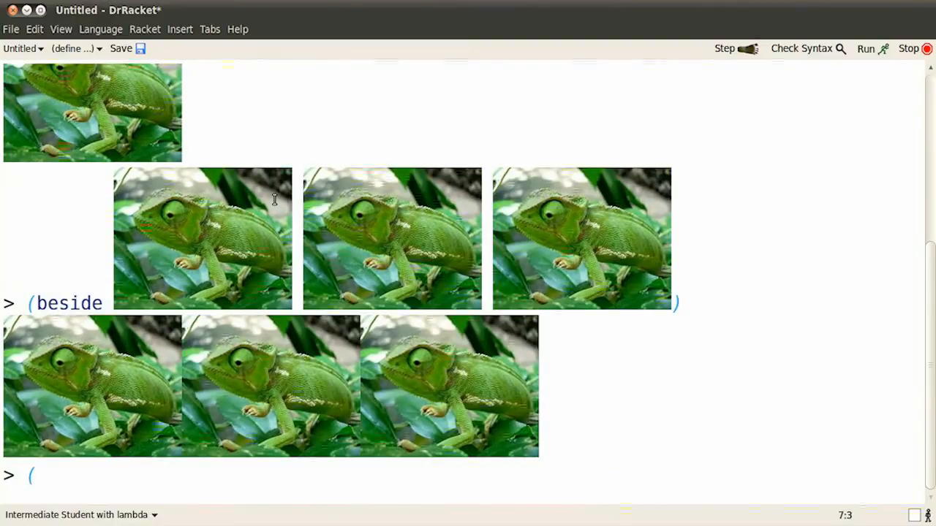
type("above")
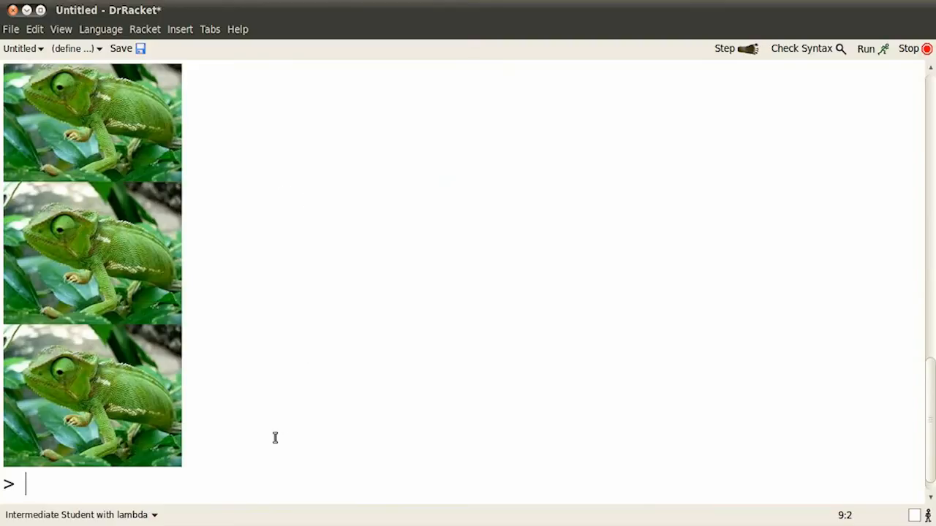
Step: Evaluate (circle 160 "solid" "blue") at the interactions prompt
type("(circle")
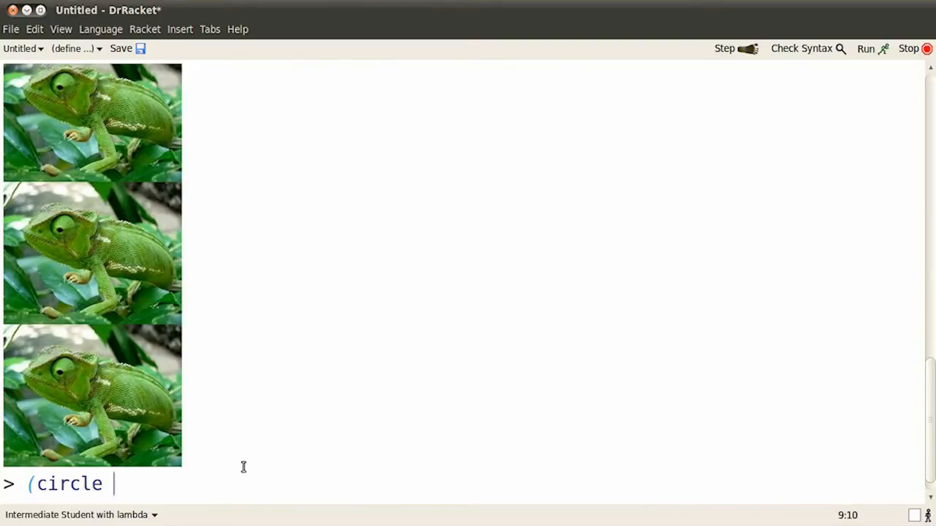
type("160 \"sol")
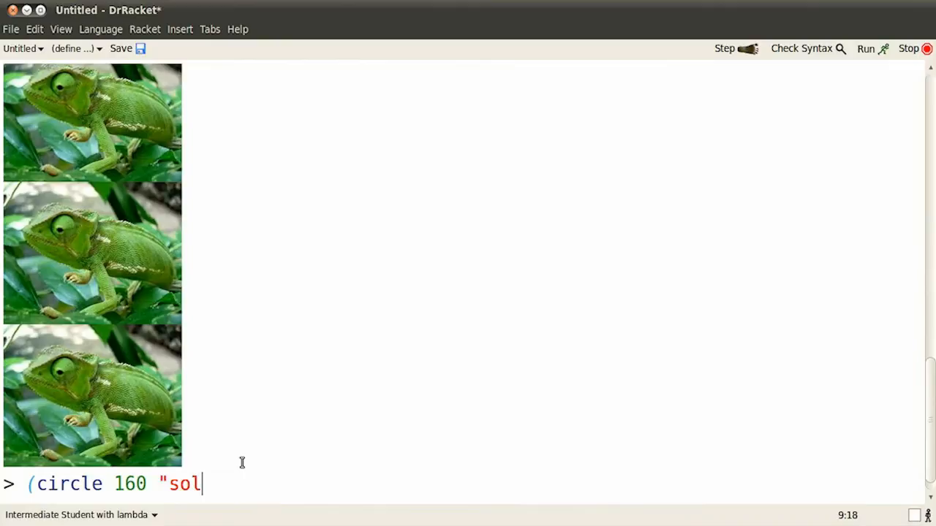
type("id\" \"blue")
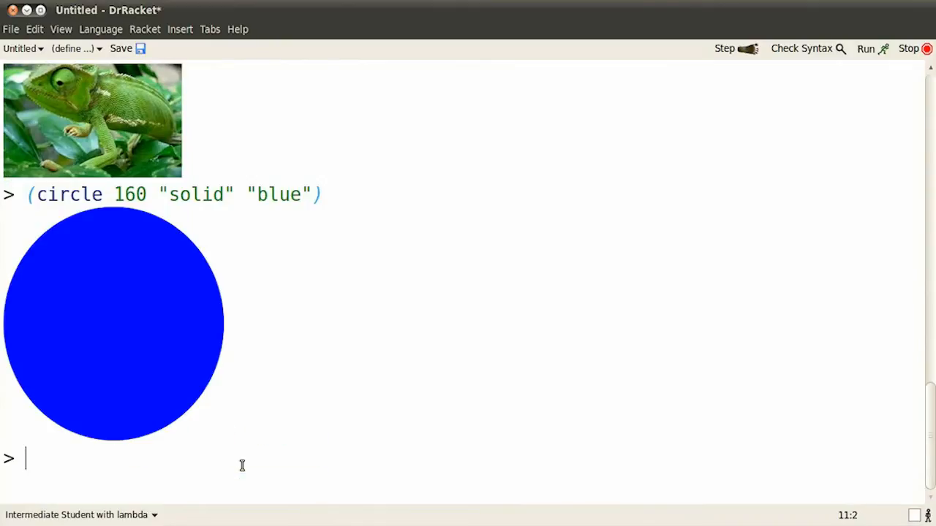
mouse_move(221, 469)
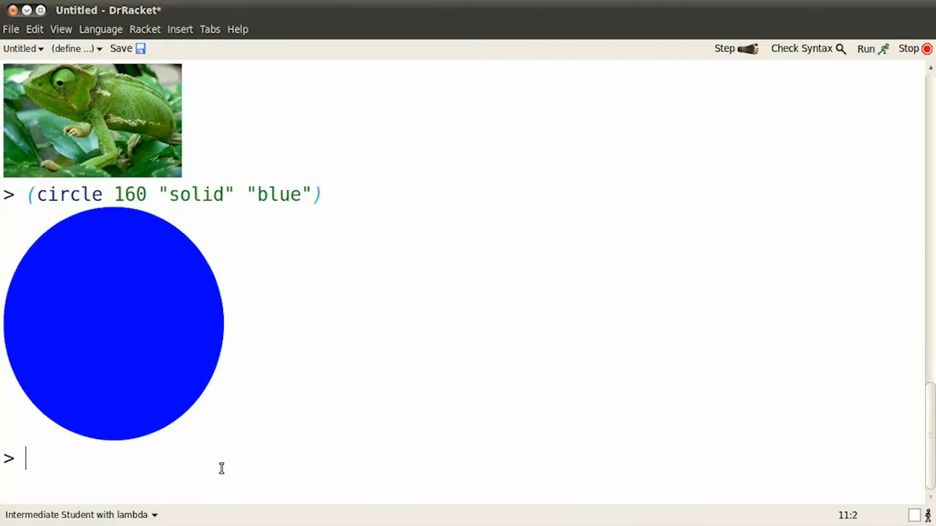
type("(overlay")
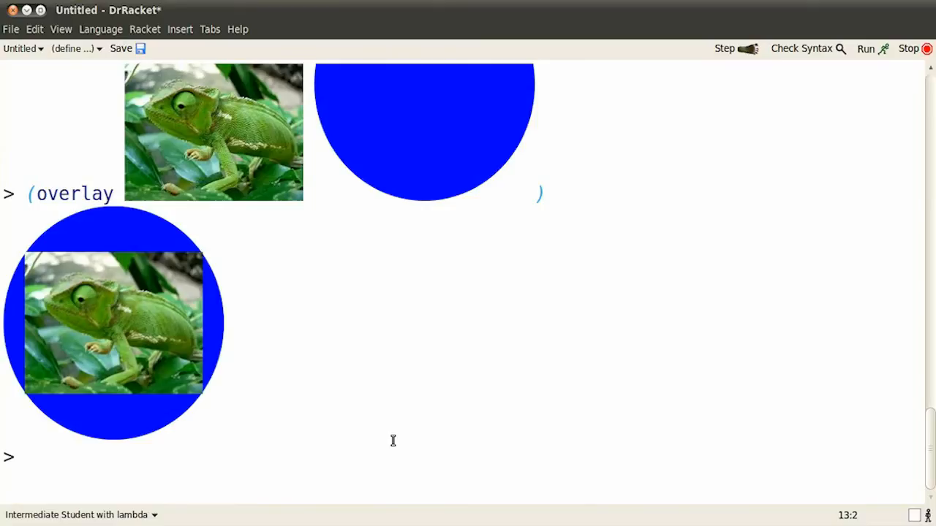
Step: Overlay the pasted chameleon photo onto the radius-160 blue circle
type("(")
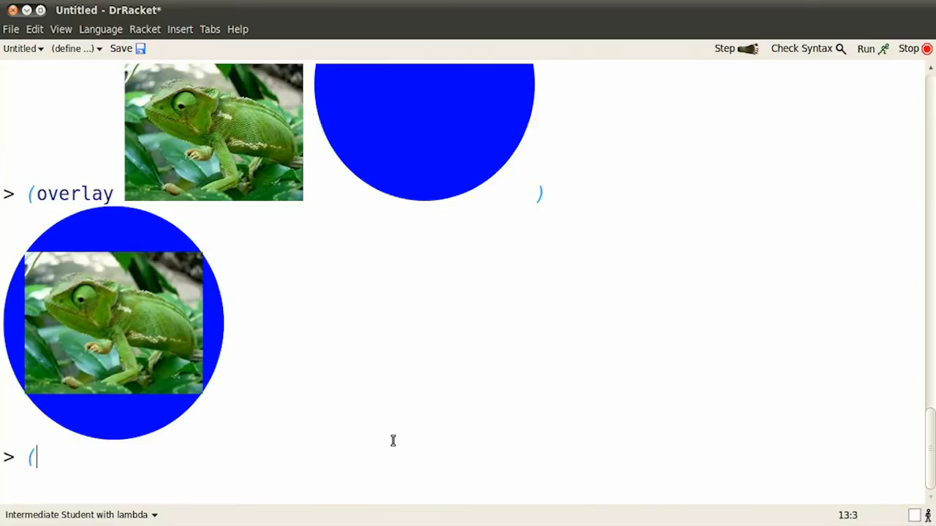
type("+")
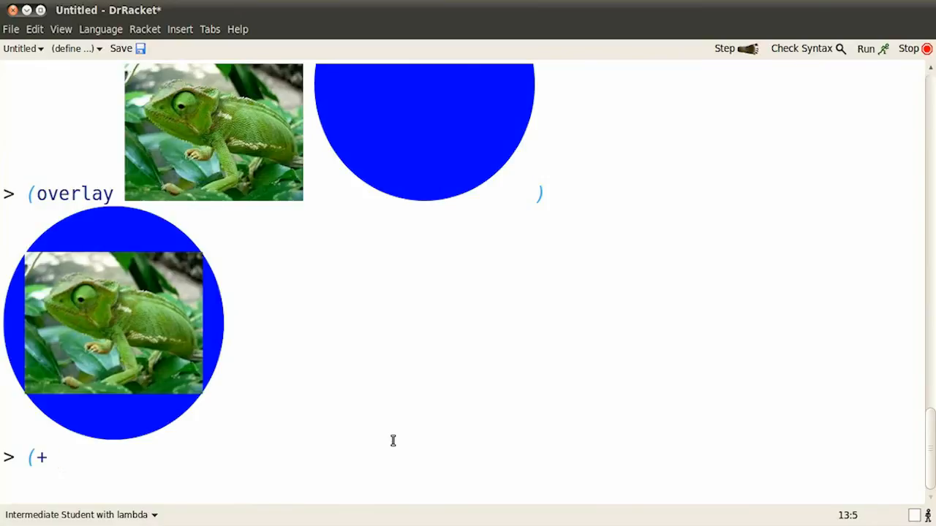
Step: Sum 1/2 and 2/3, then 1/2 through 5/6, giving 1.16 and 3.55 repeating
type("1/2 2/3")
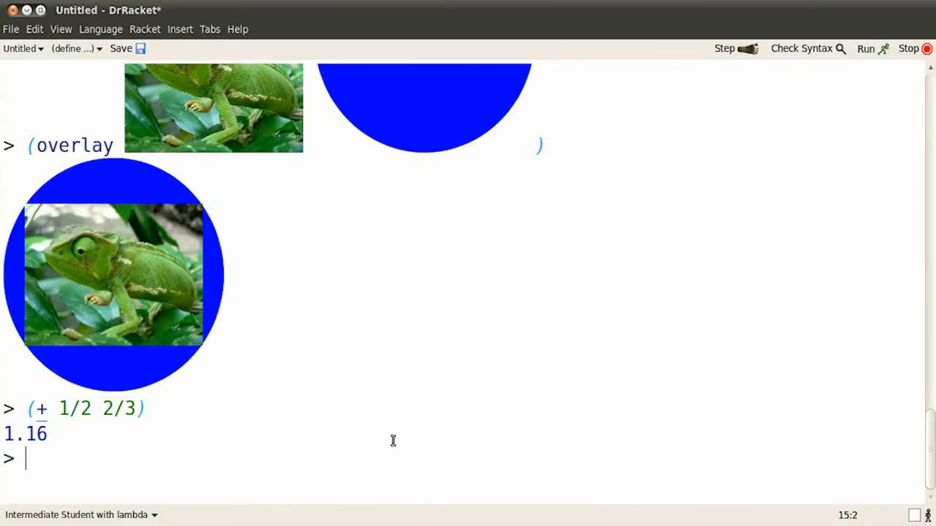
type("(+ 1")
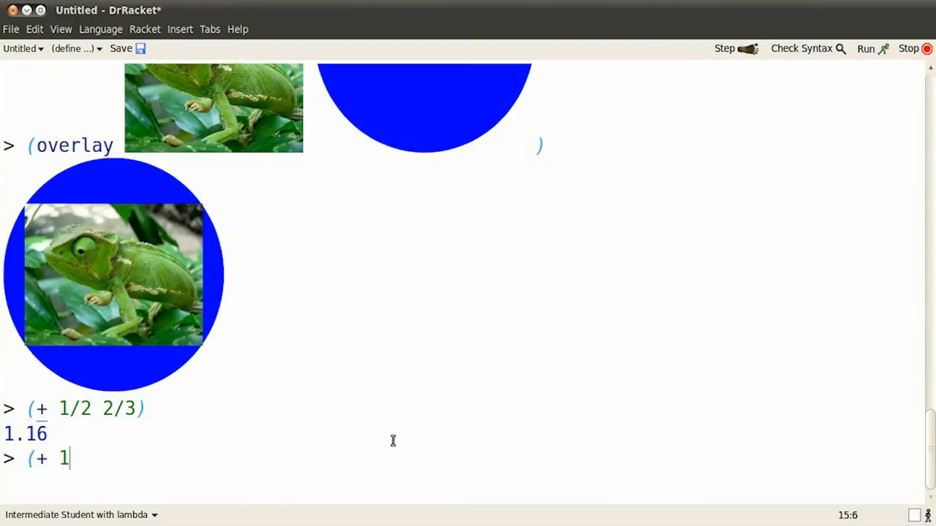
type("/2 2/3 3")
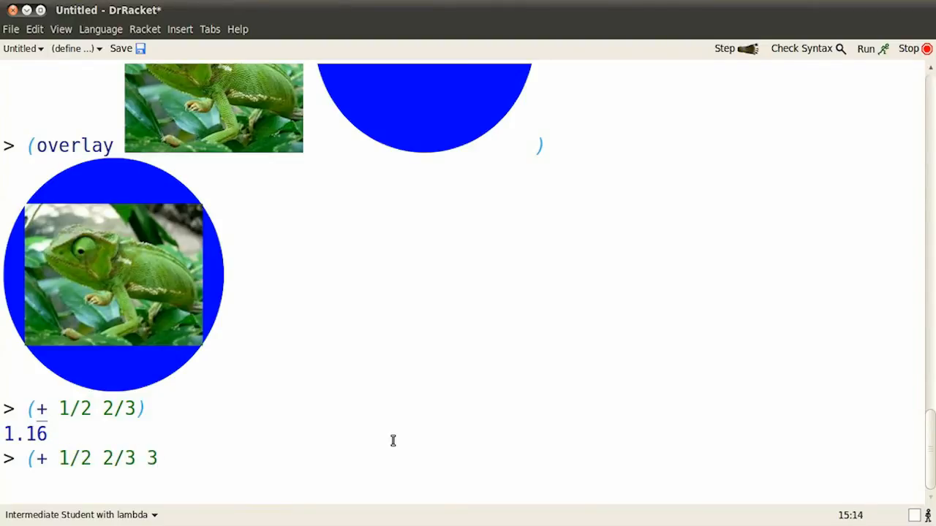
type("3/4 4/5 5/6")
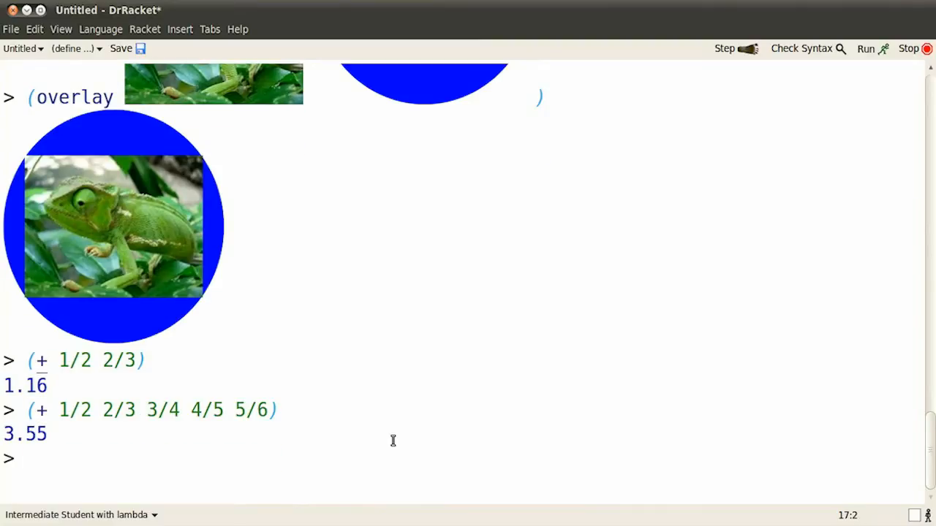
type("(*")
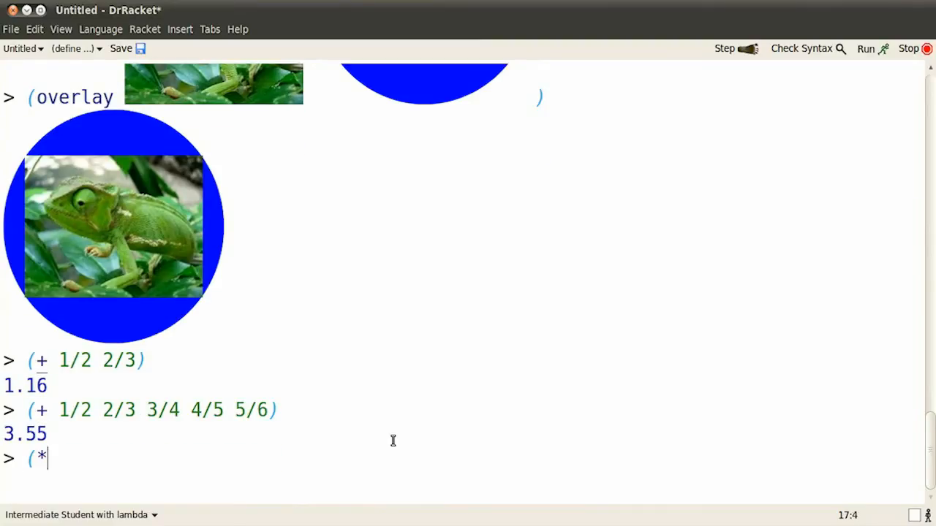
type("1/2 2/3")
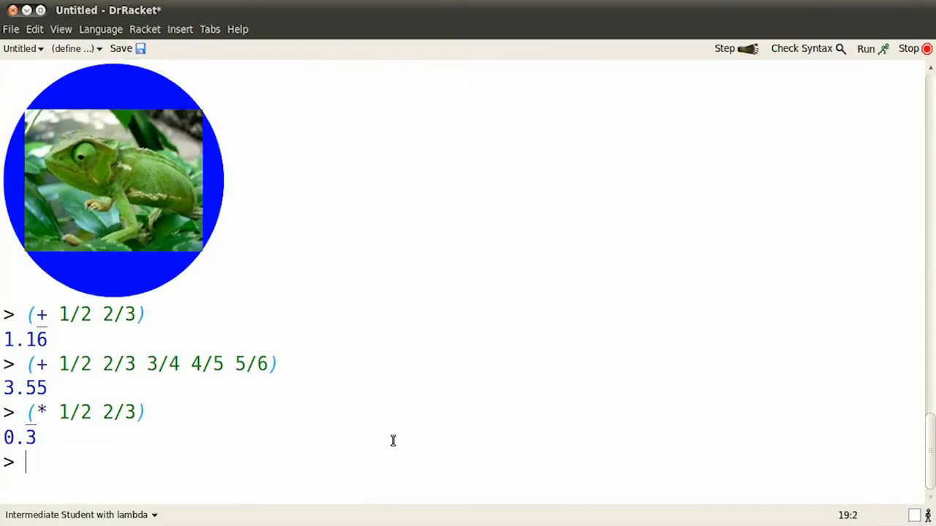
Step: Multiply 1/2 by 2/3 (0.3 repeating), then all five fractions (0.16 repeating)
type("(* 1/")
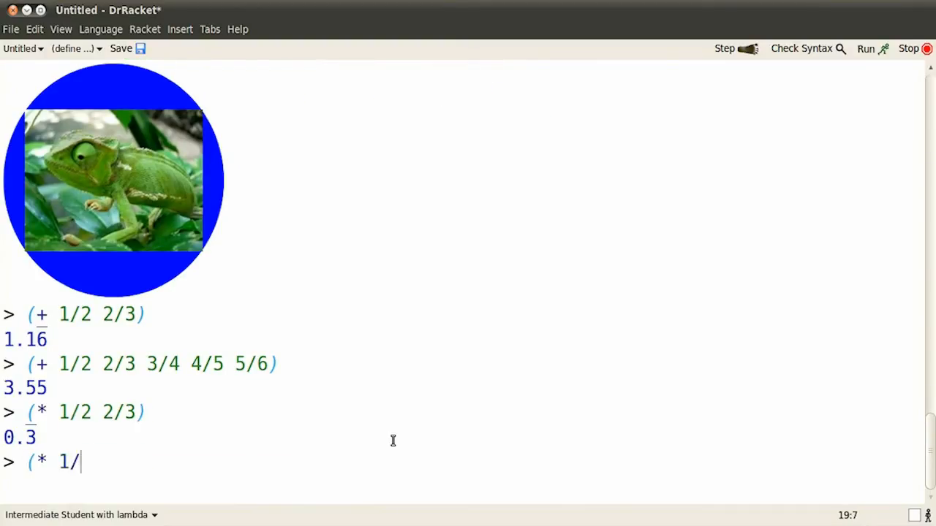
type("2 2/3 3/4 4/5/5")
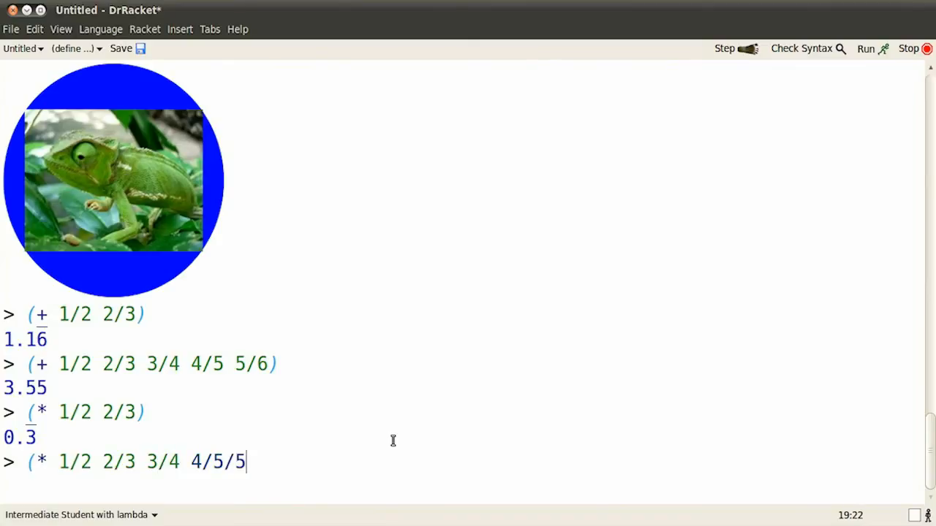
type("6")
type("(")
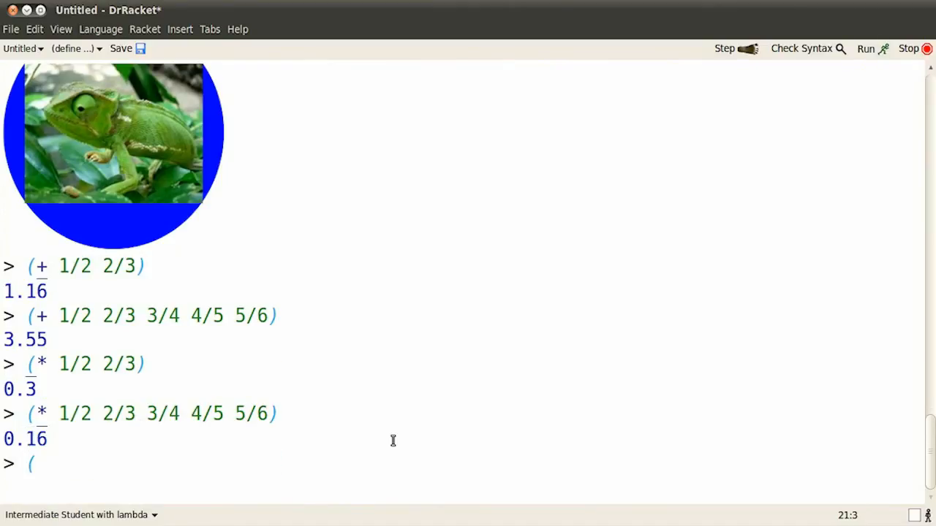
type("/ 1")
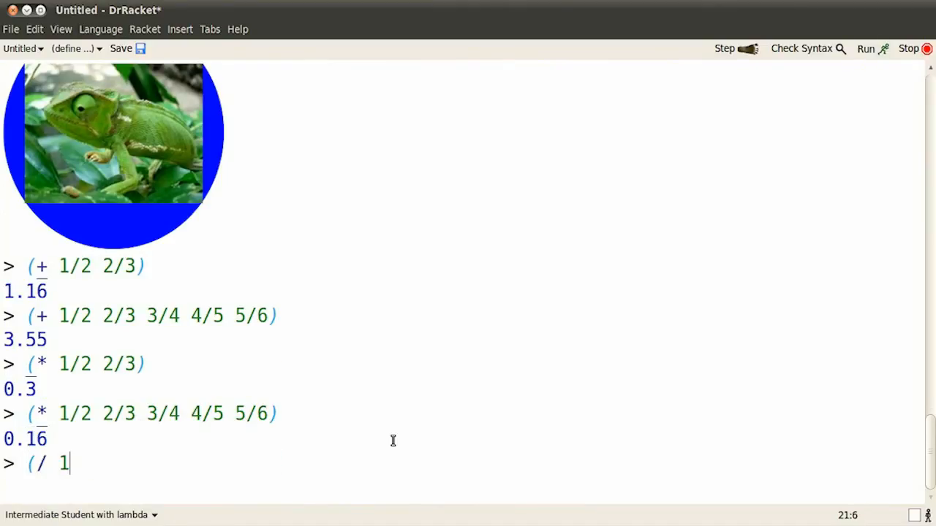
Step: Divide 1/2 through 5/6 in sequence (1.5), then subtract them (-2.55 repeating)
type("/2 2/")
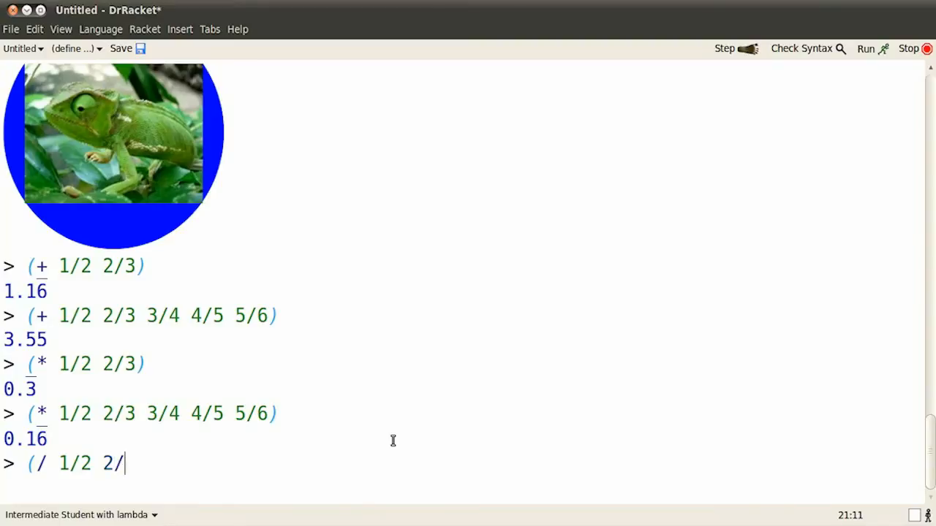
type("3 3/4 4")
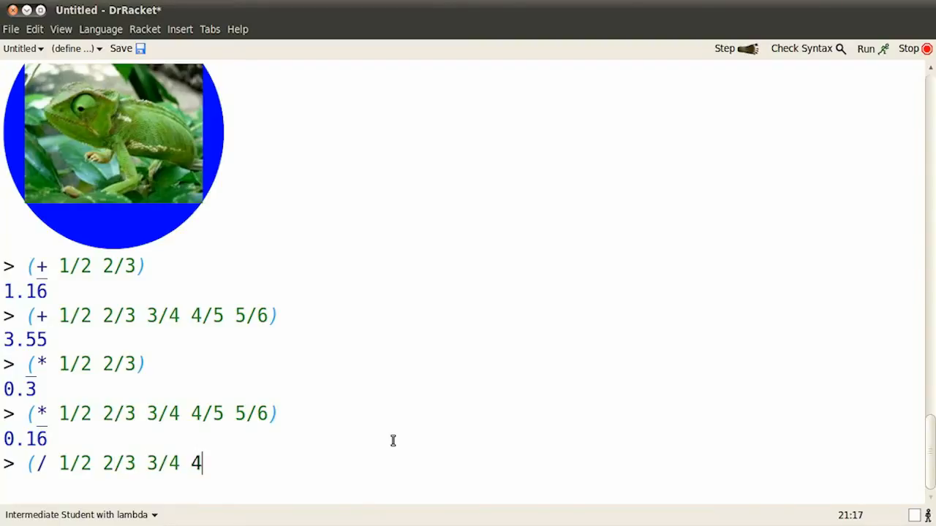
type("/5 5/6)")
type("(")
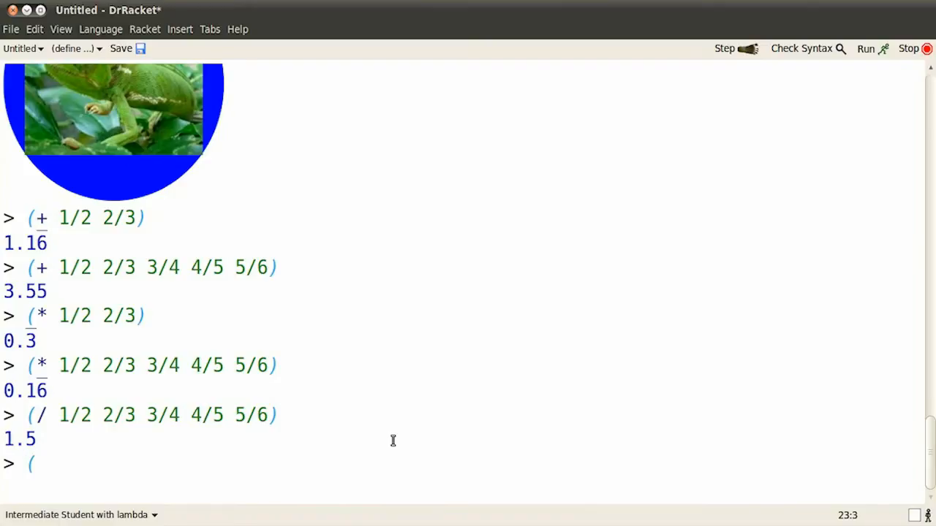
type("- 1/2 2/3 3/4 4/5 5/6")
type("(")
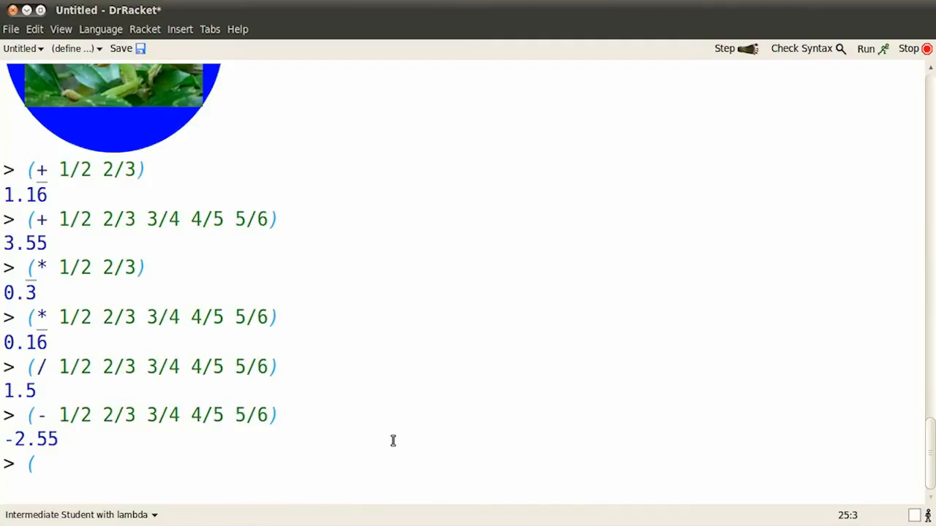
type("qu")
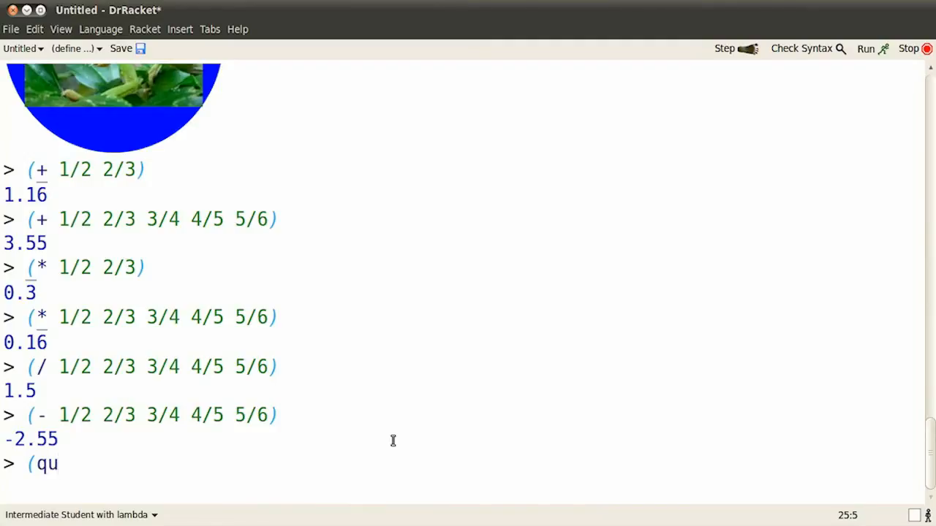
Step: Evaluate (quotient 15 9) and (quotient 24 9), giving 1 and 2
type("otient 15")
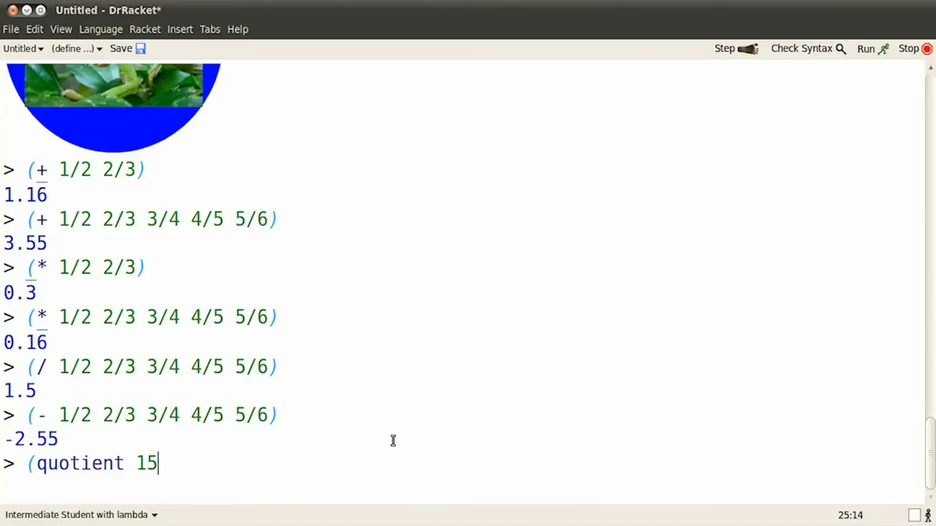
type("9)")
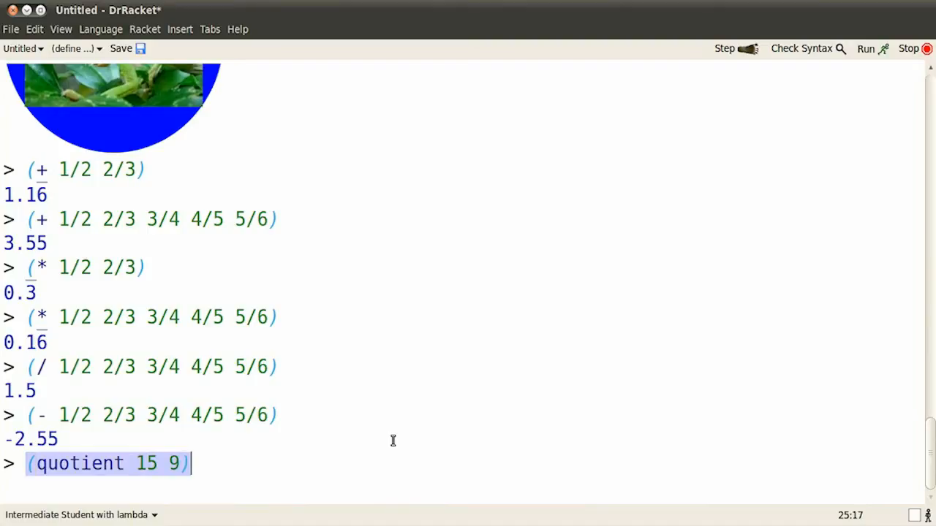
key("Return")
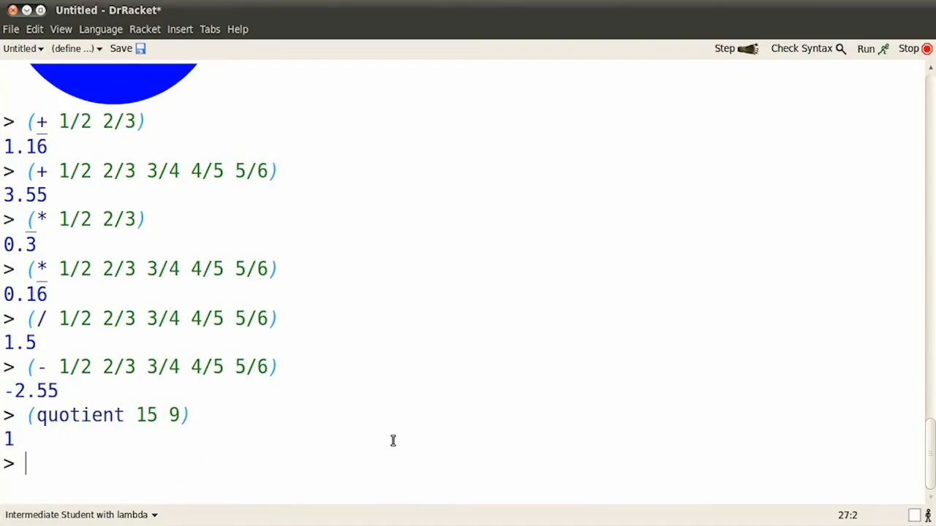
type("(")
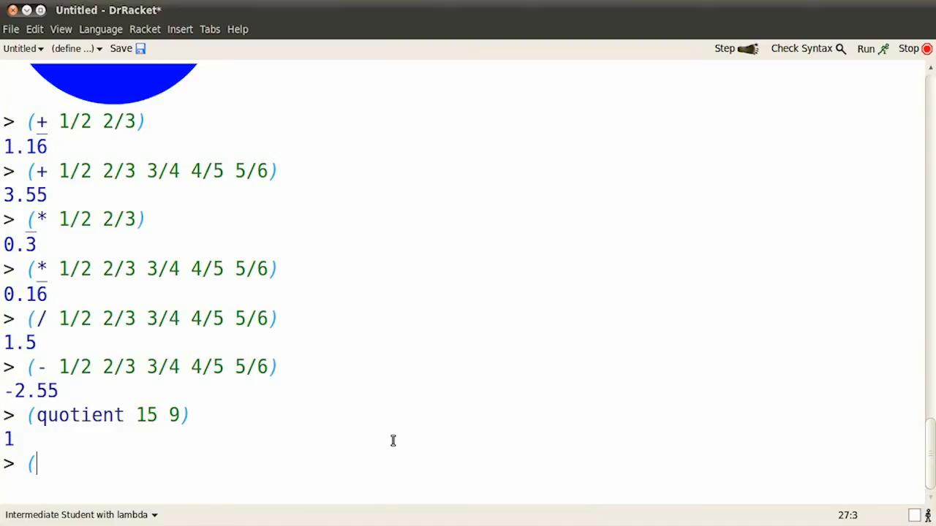
type("qu")
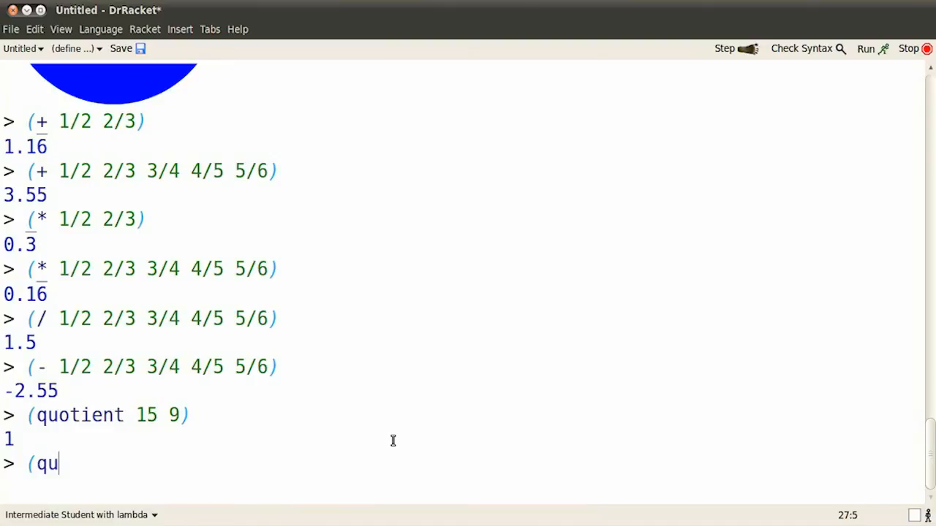
type("otient")
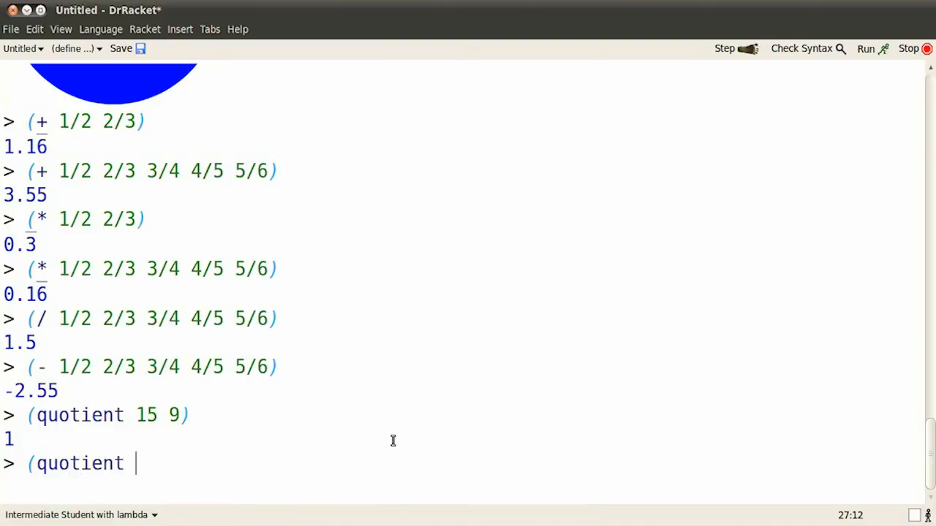
type("24 9)")
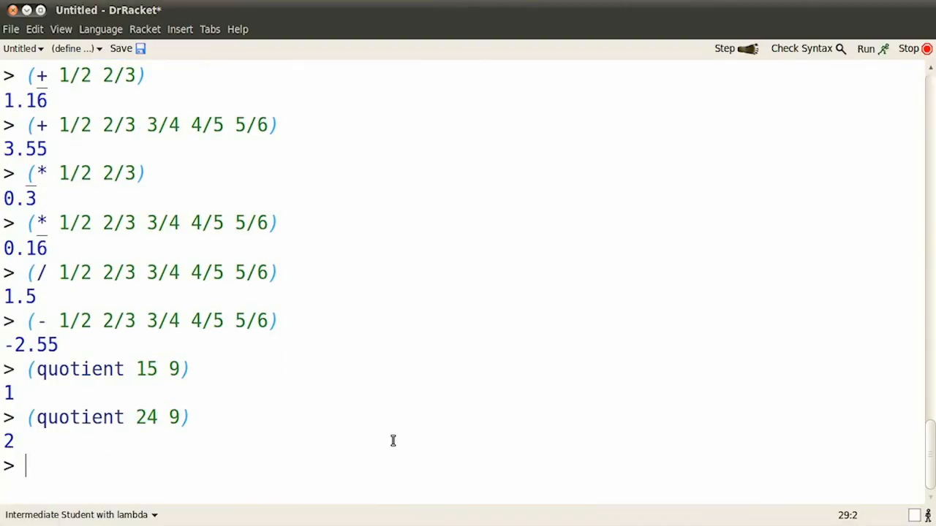
Step: Evaluate (remainder 24 9), giving 6
type("(remainder 2")
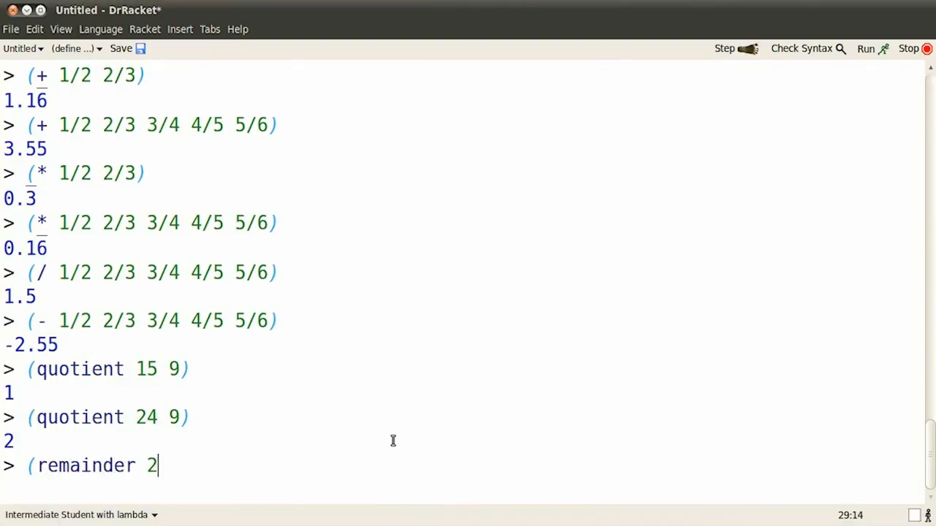
key("Return")
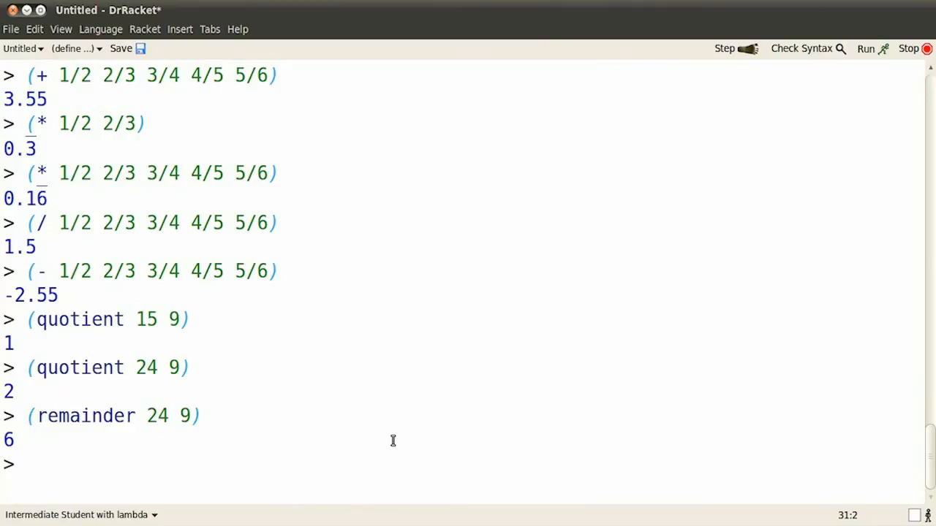
type("(st")
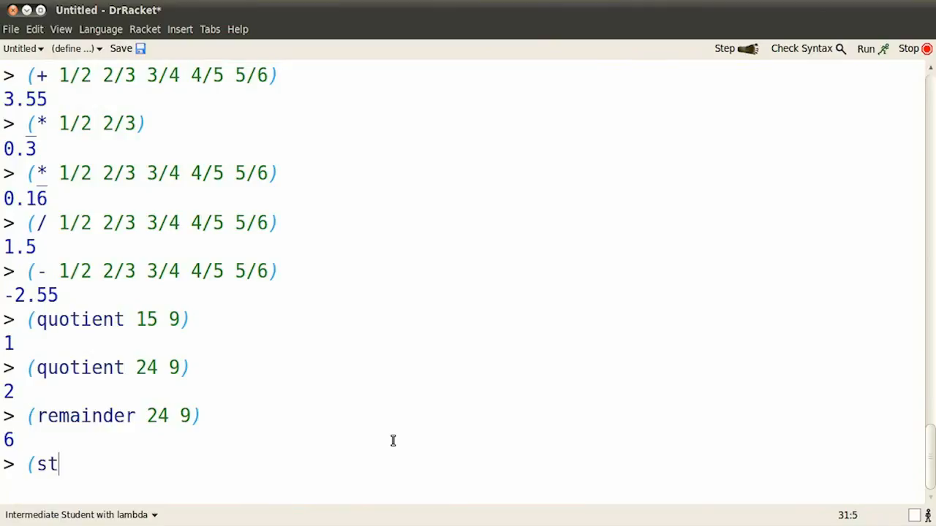
type("ring-appen")
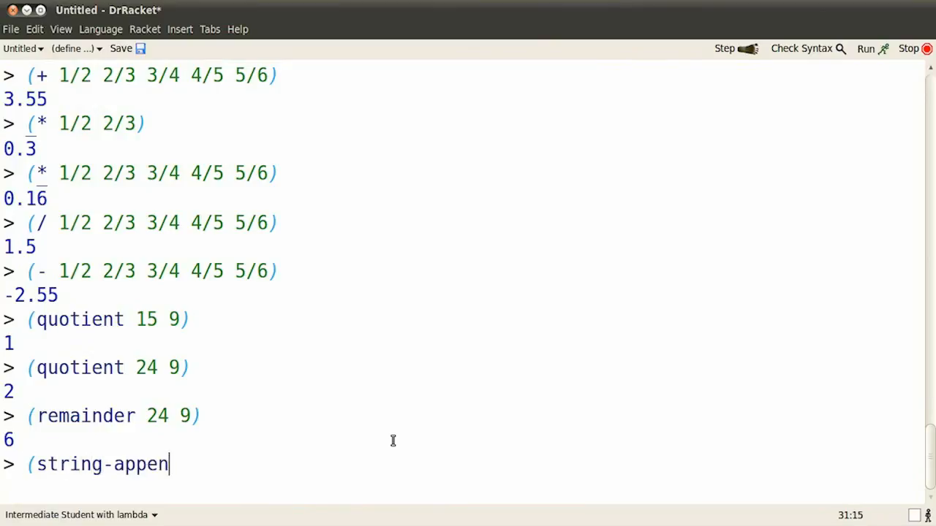
Step: Join "all", "together" and "now" with string-append to get "alltogethernow"
type("d \"all\"")
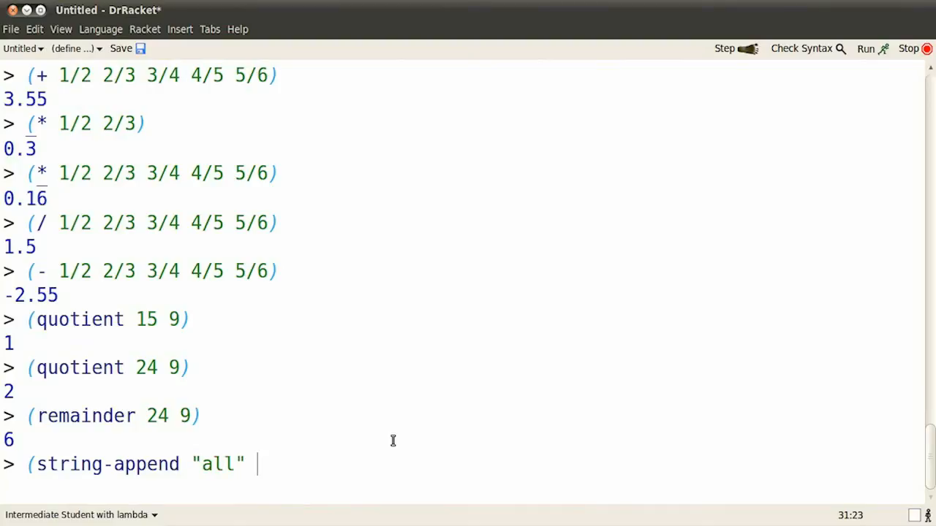
type("\"together\" \"now")
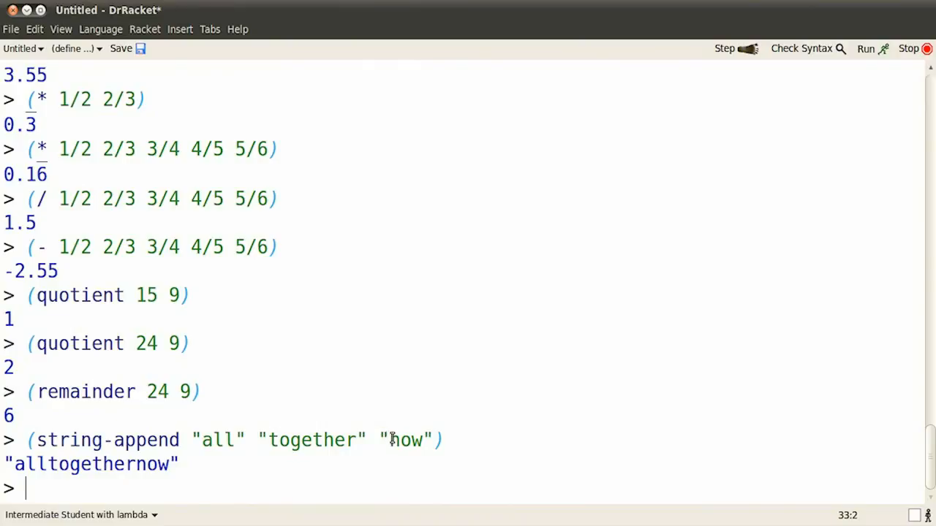
type("(>")
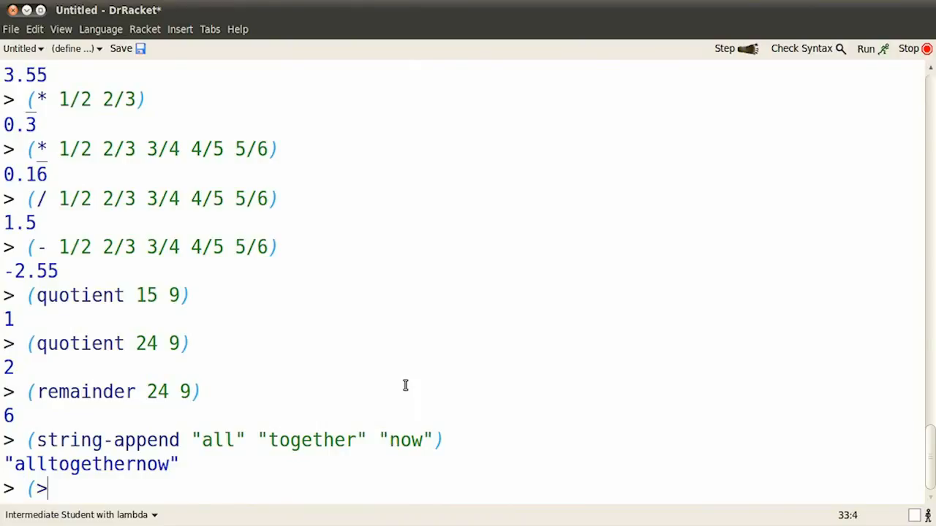
Step: Compare 1/2 with 1 using >, < and equal?, giving false, true and false
type("1/2 1")
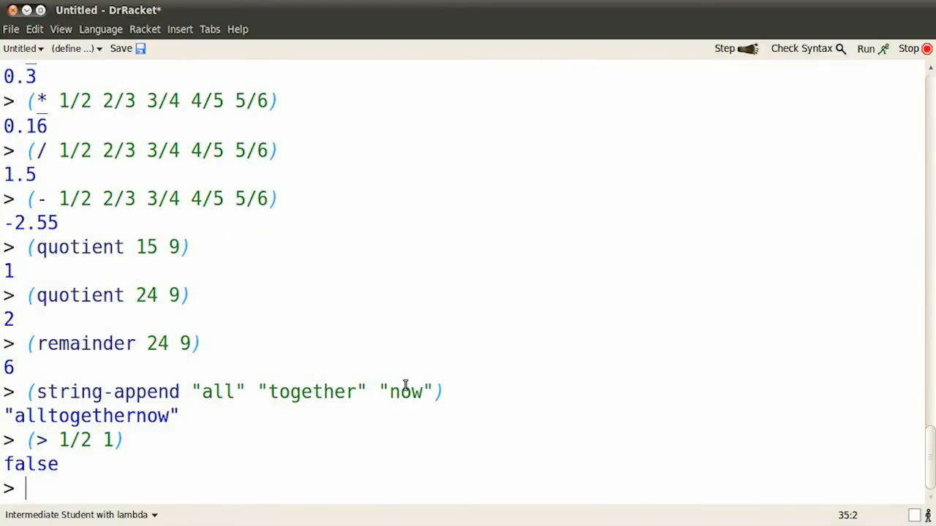
type("(<")
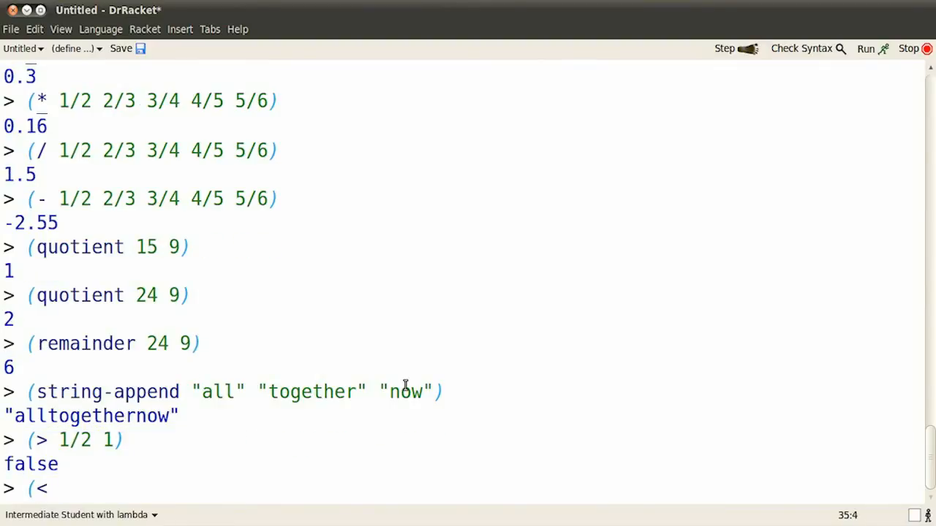
type("1/2 1")
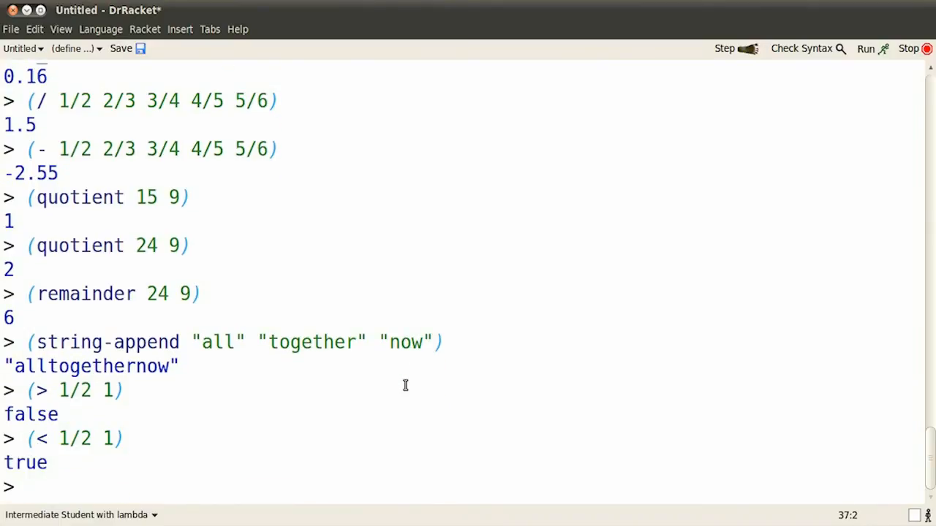
type("(equal? 1")
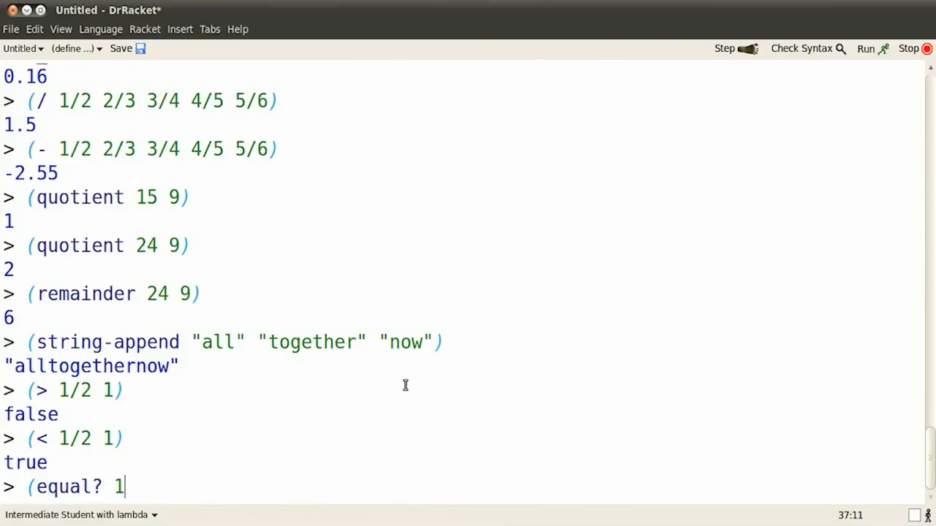
type("/2 1)")
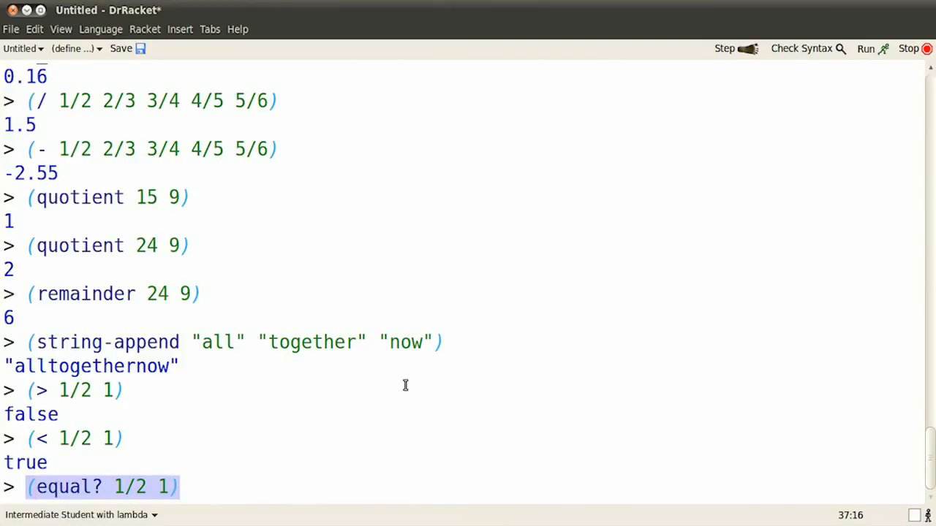
key("Return")
type("(< 1")
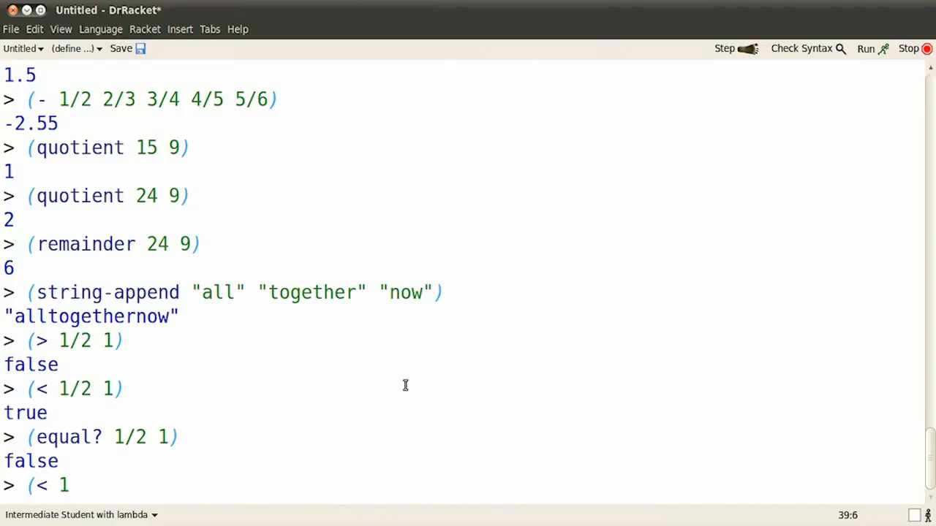
Step: Evaluate (< 1/2 1 2) as true and enter (< 1/2 1 3/4), which is false
type("/2 1 2)")
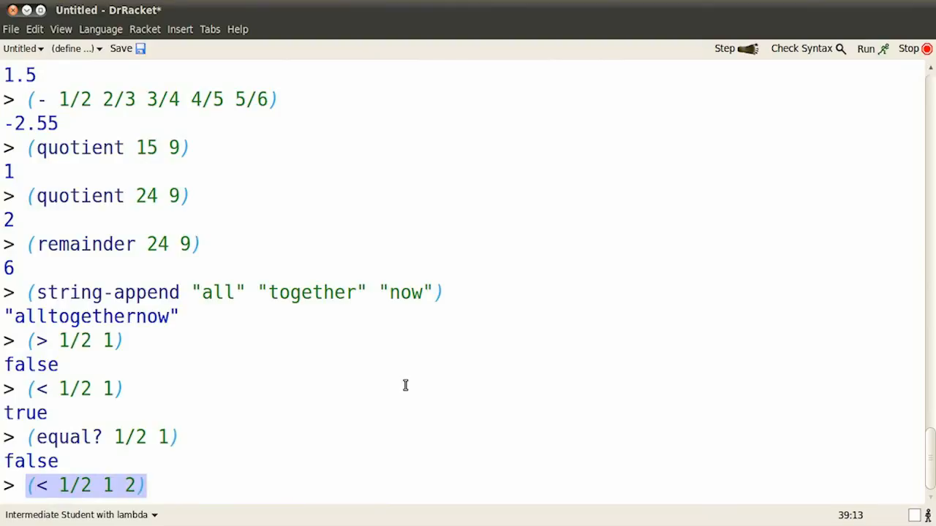
key("Return")
type("(< 1/2")
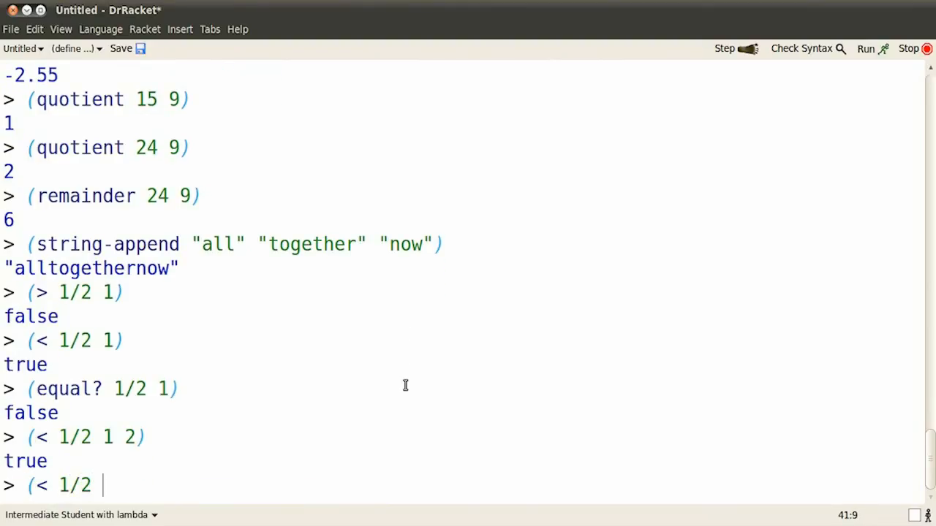
type("1 3/")
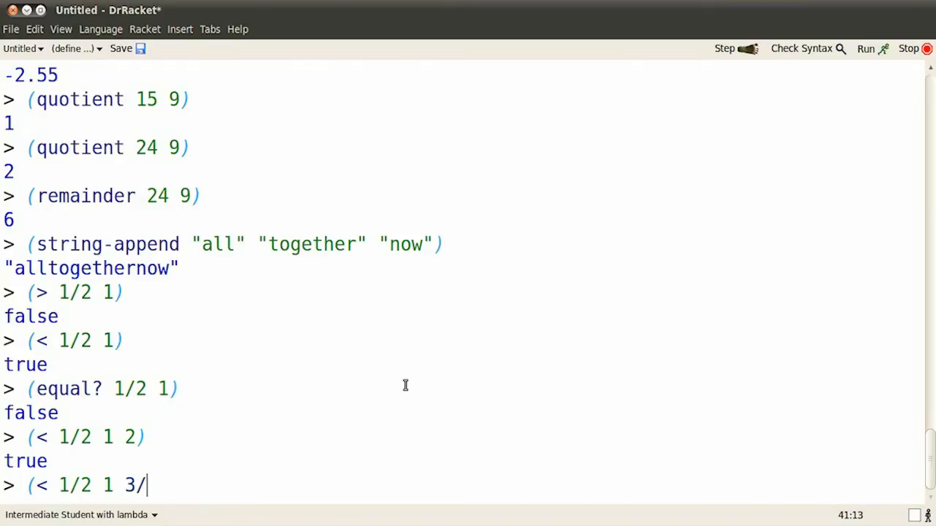
type("4)")
type("(or (< 1/2 1")
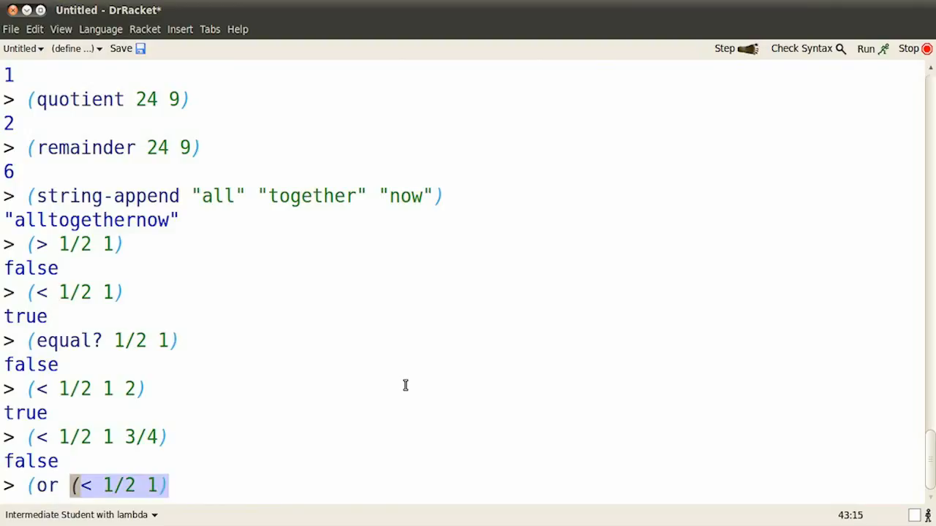
Step: Evaluate (or (< 1/2 1) (equal? 1/2 1)) as true, then its > version as false
type("(equal? 1/2 1)")
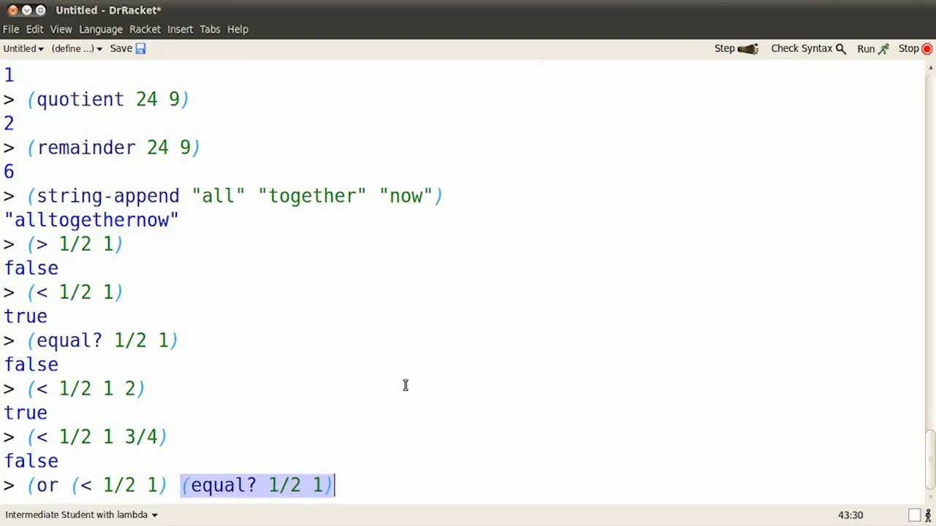
key("Return")
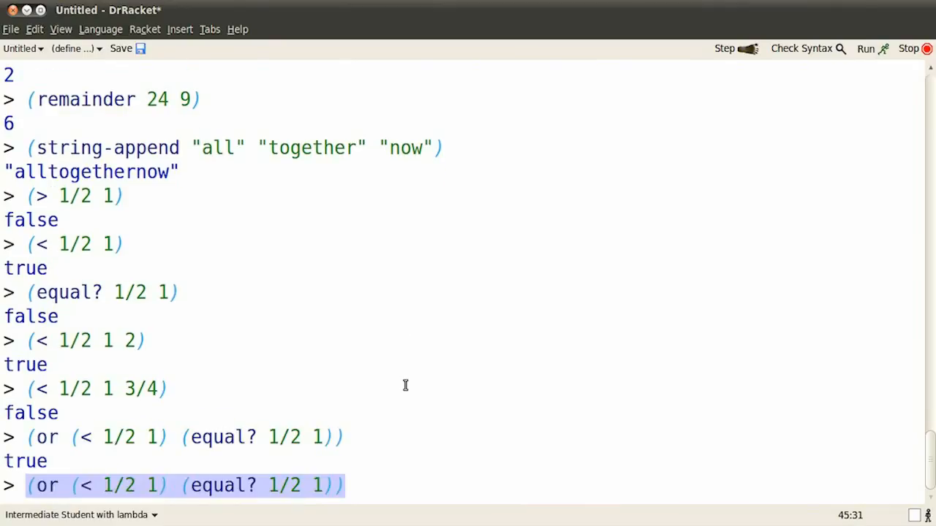
left_click(146, 485)
type(">")
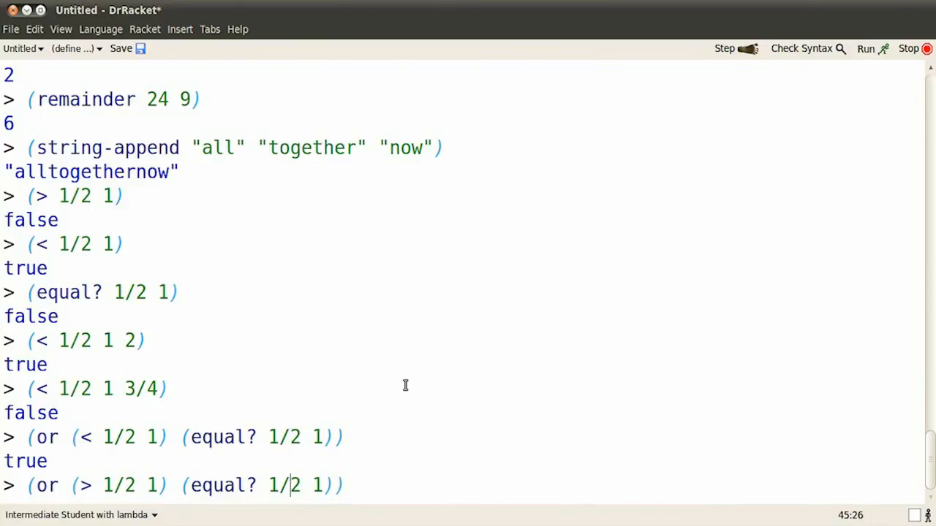
key("Return")
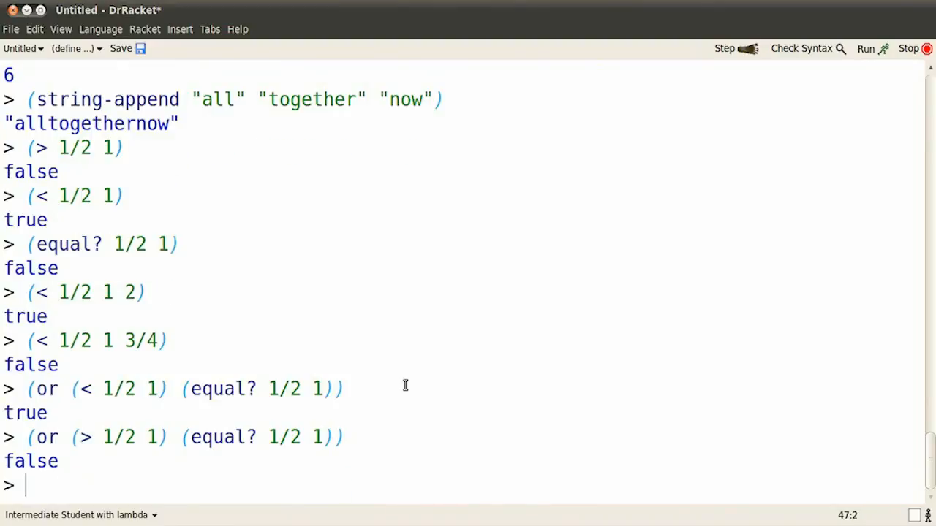
Step: Type (and (< 1/2 1) (equal? 1/2 1 at the prompt without evaluating it
type("(an")
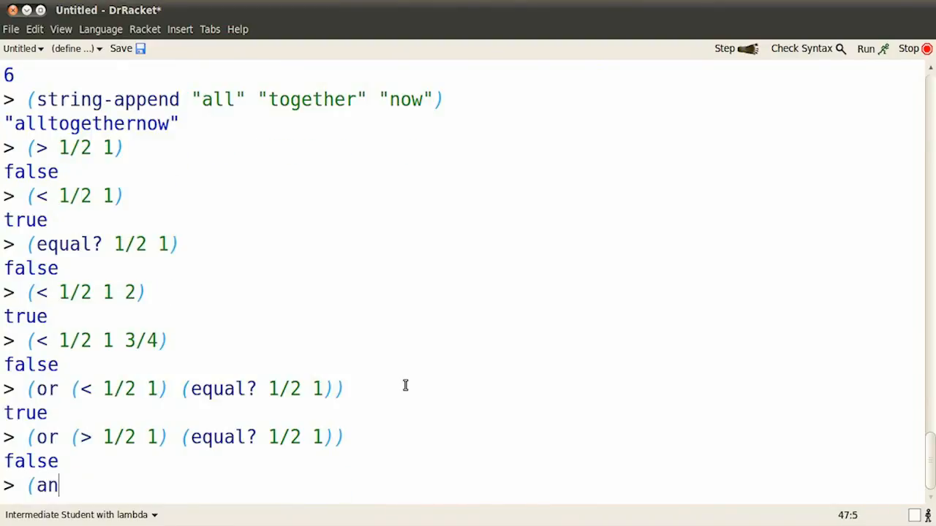
type("d (<")
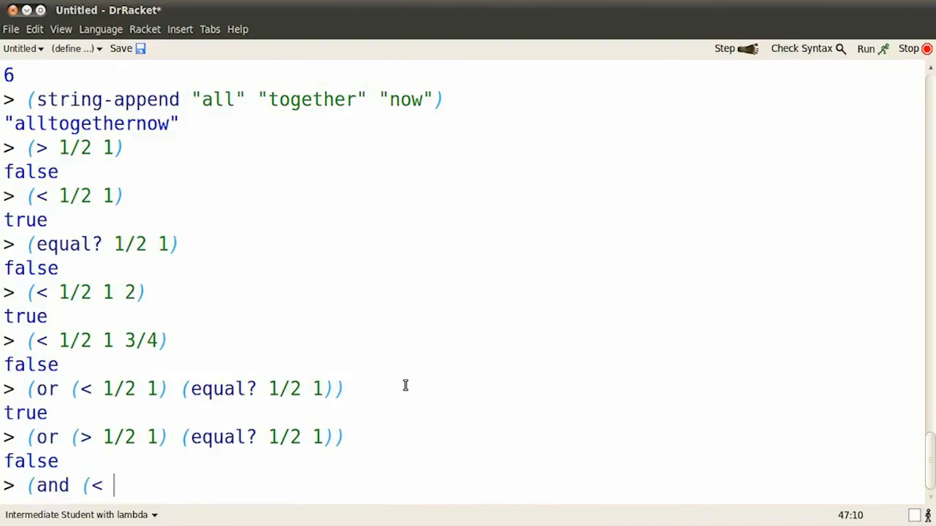
type("1/2 1")
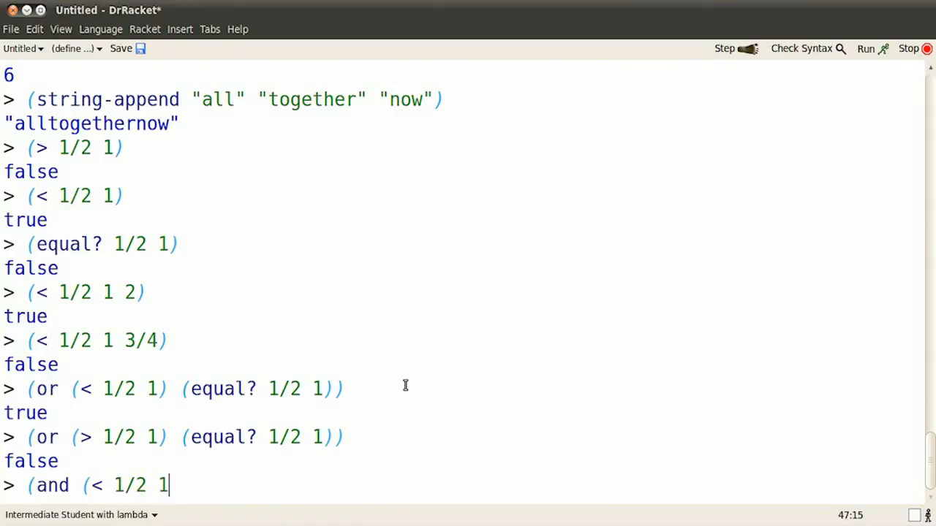
type(") (eq")
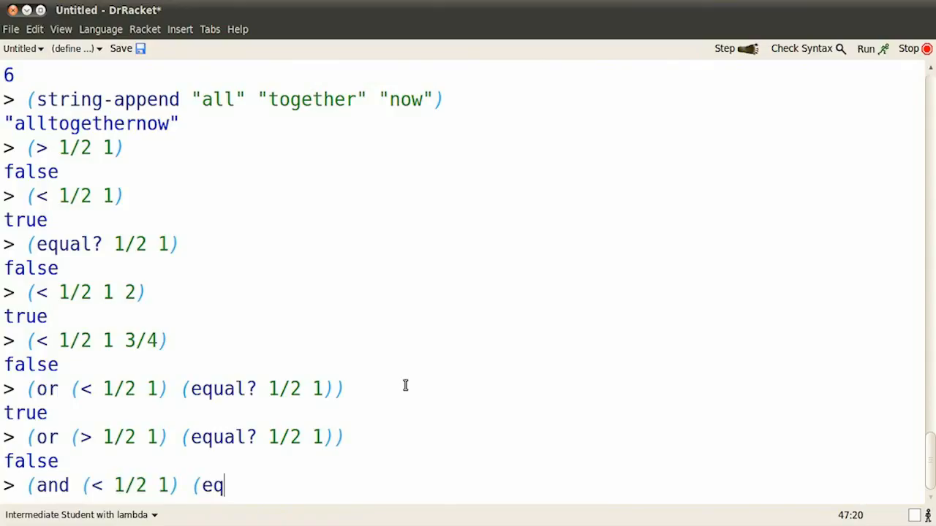
type("ual? 1/2 1")
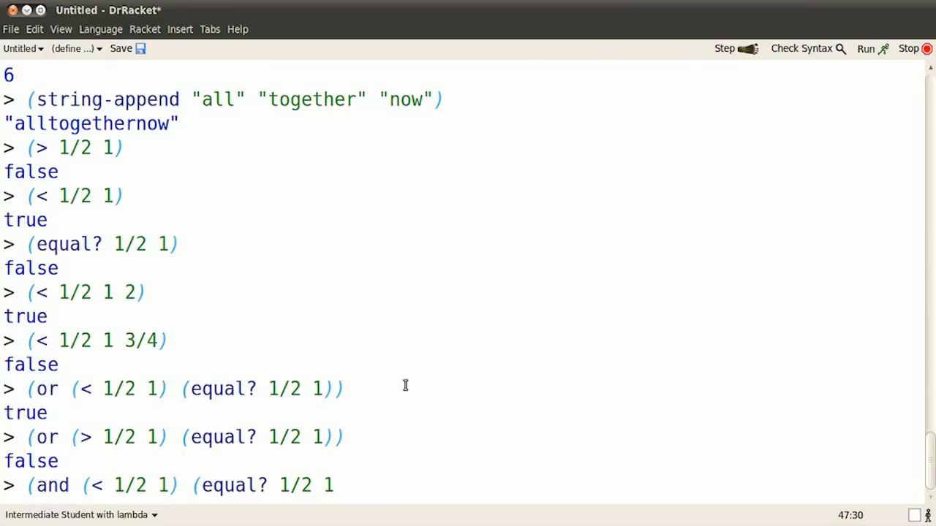